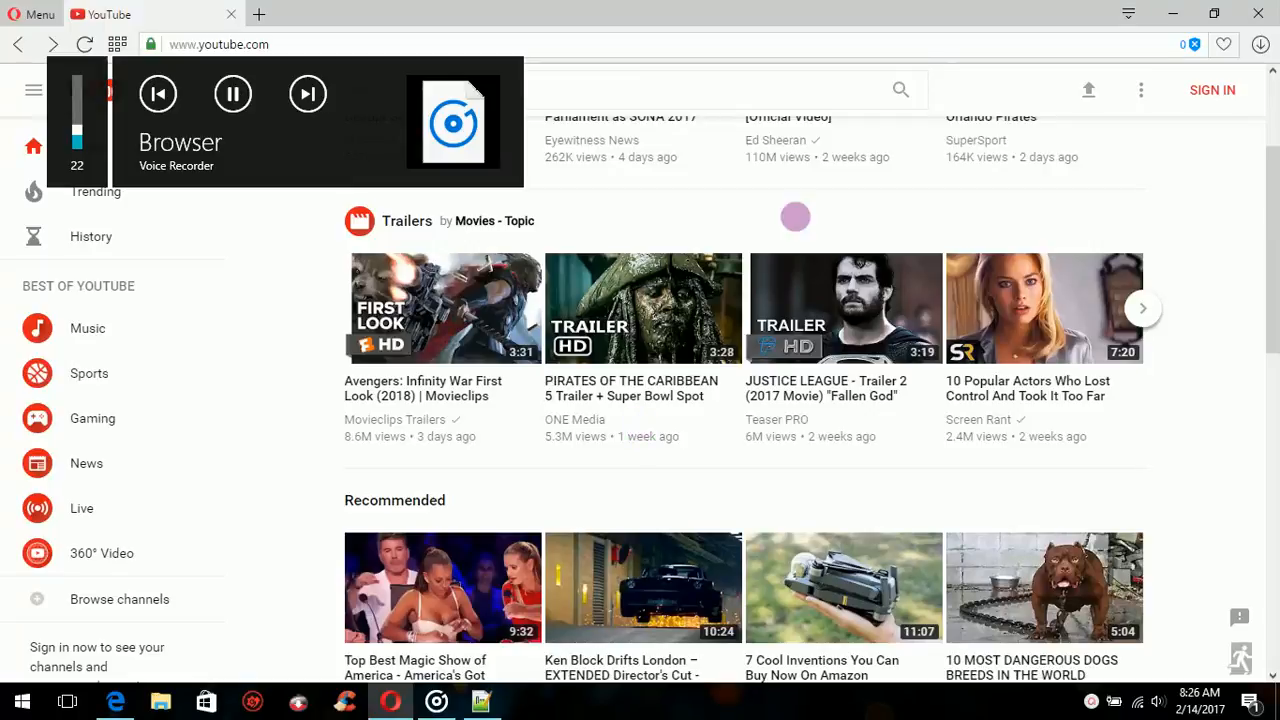
pyautogui.moveTo(1220, 322)
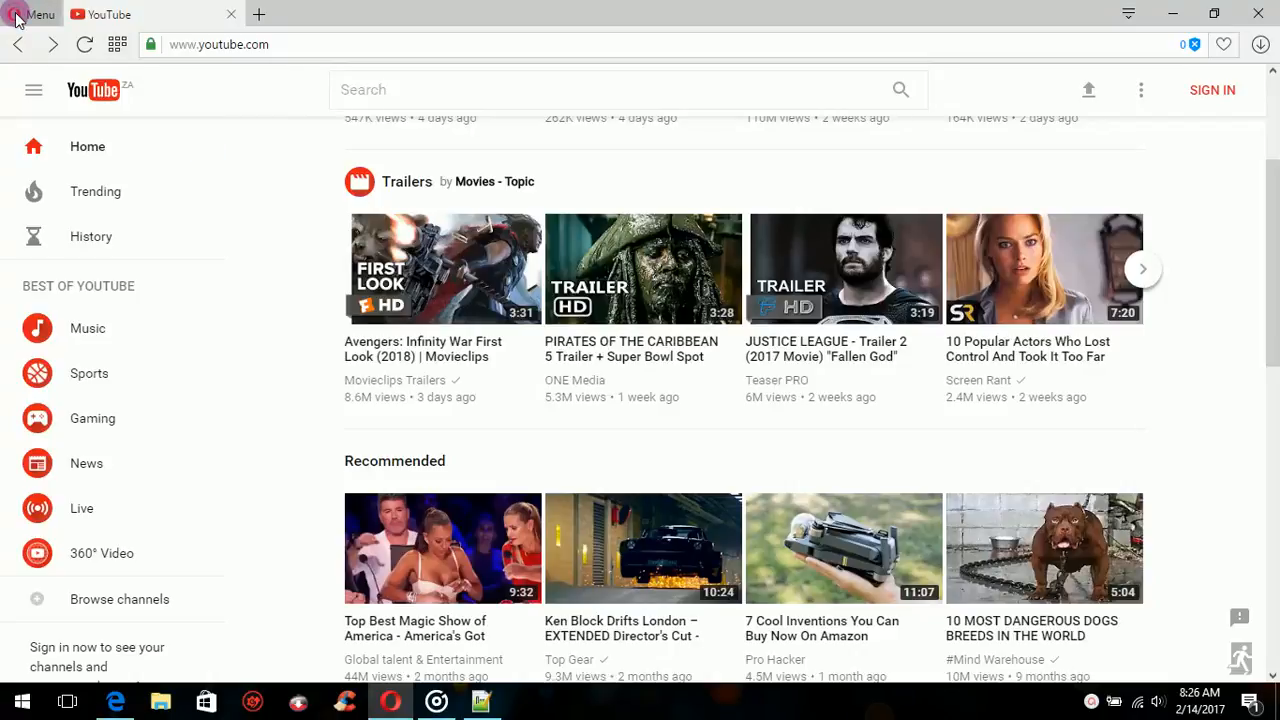
# Open Opera's main menu.
pyautogui.click(35, 14)
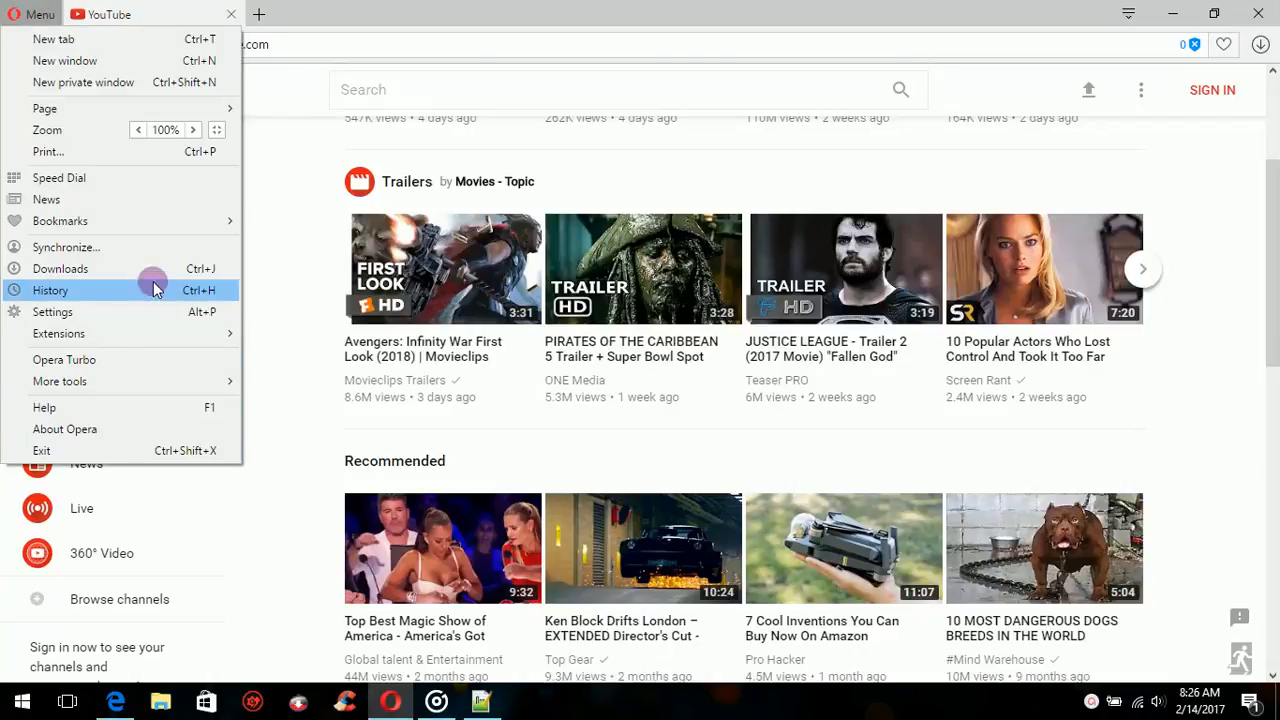
pyautogui.moveTo(135, 407)
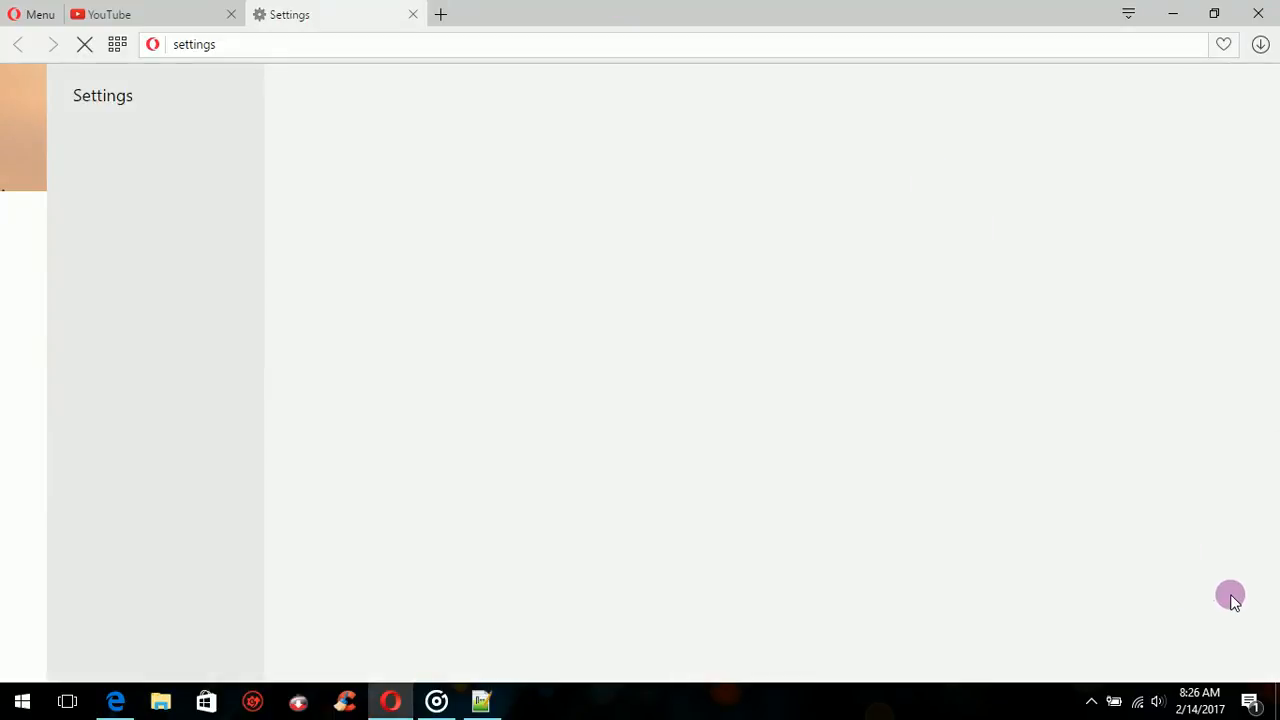
pyautogui.moveTo(1210, 520)
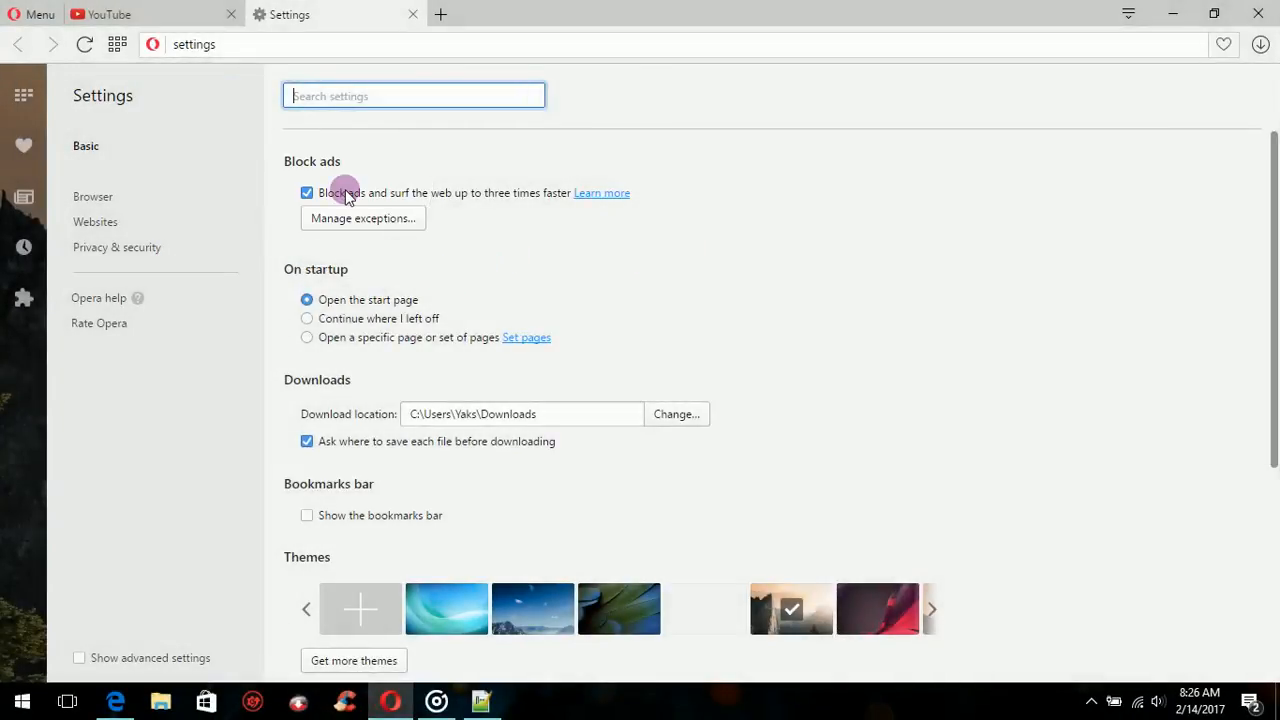
# Play the Pirates of the Caribbean 5 trailer on YouTube, then switch to Notepad++.
pyautogui.click(100, 14)
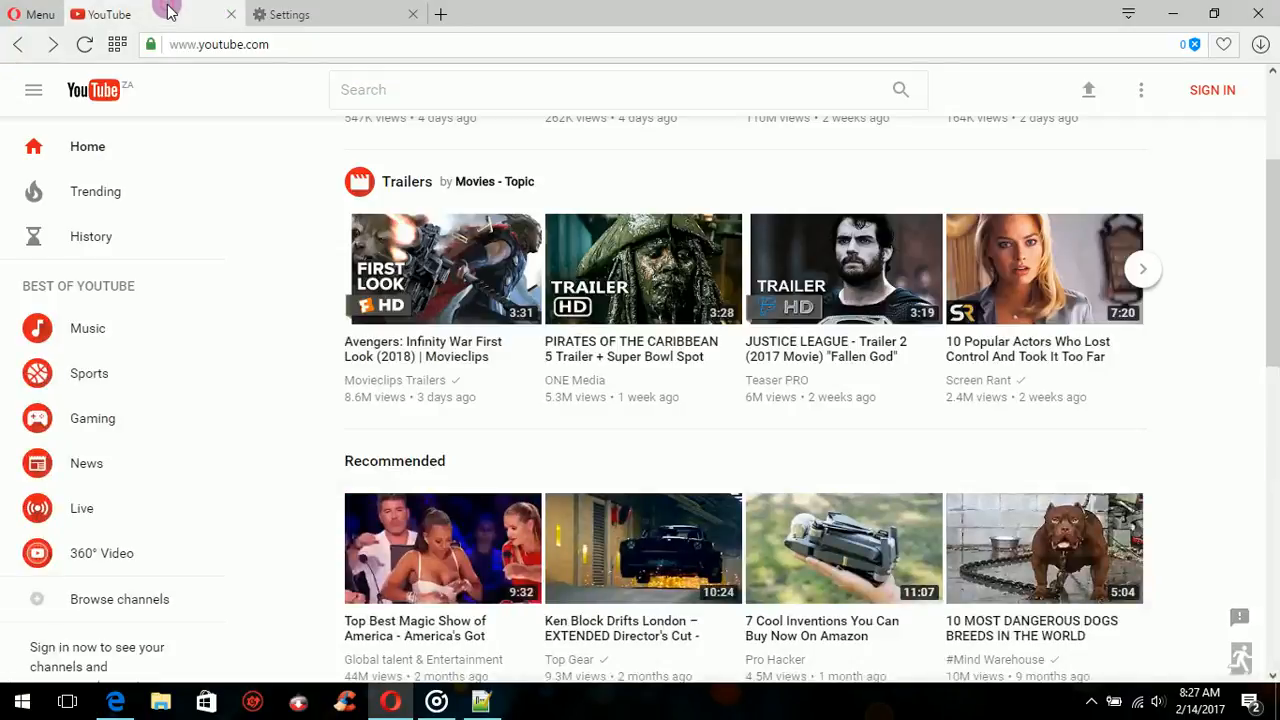
pyautogui.moveTo(1211, 233)
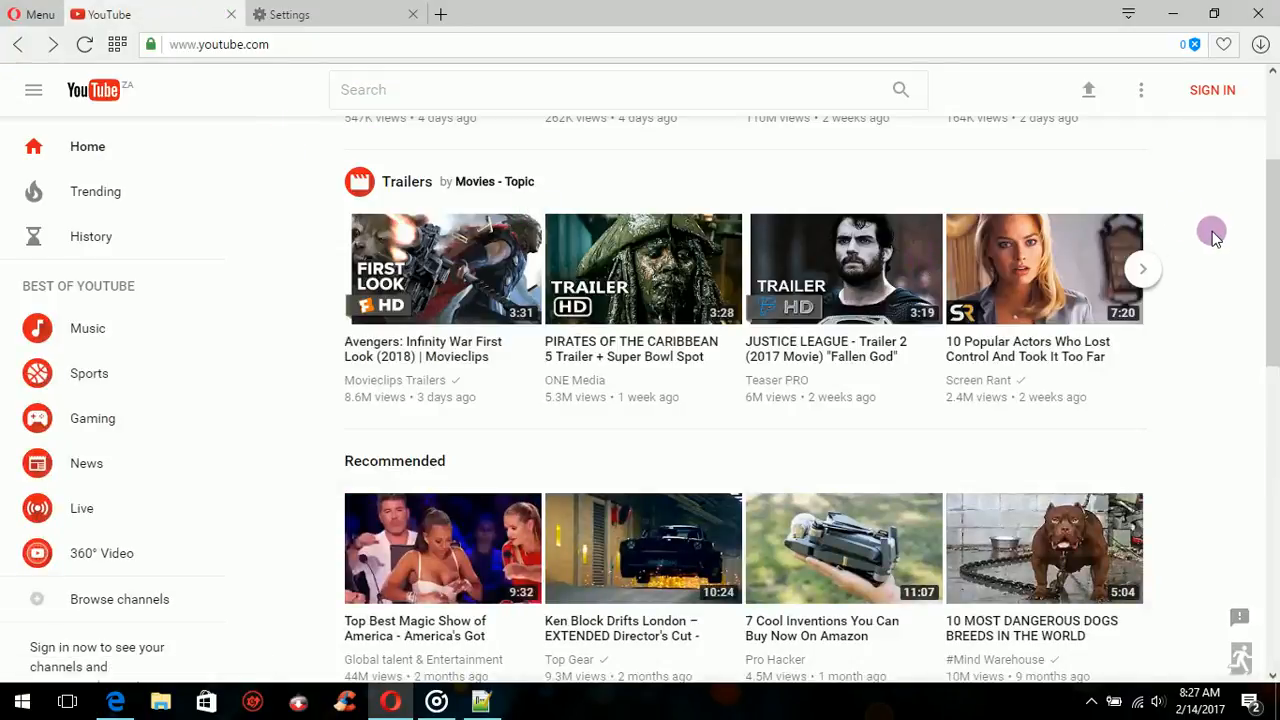
pyautogui.moveTo(1257, 228)
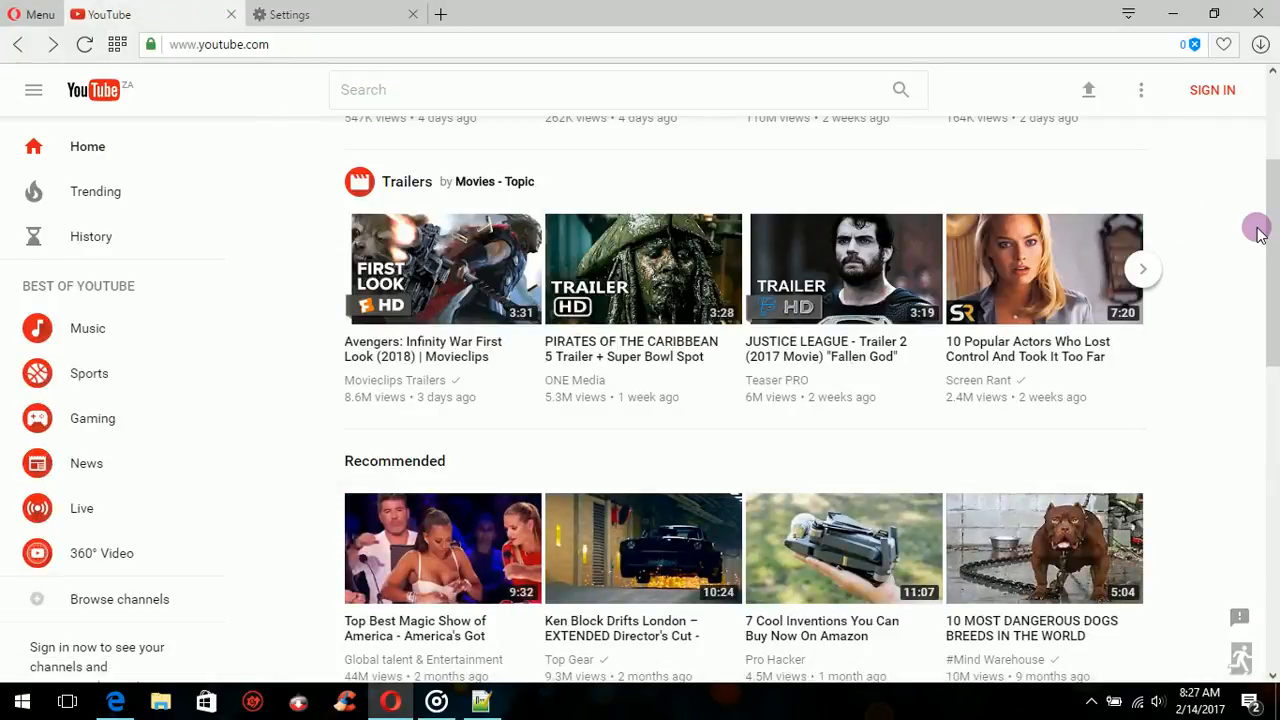
pyautogui.scroll(-3)
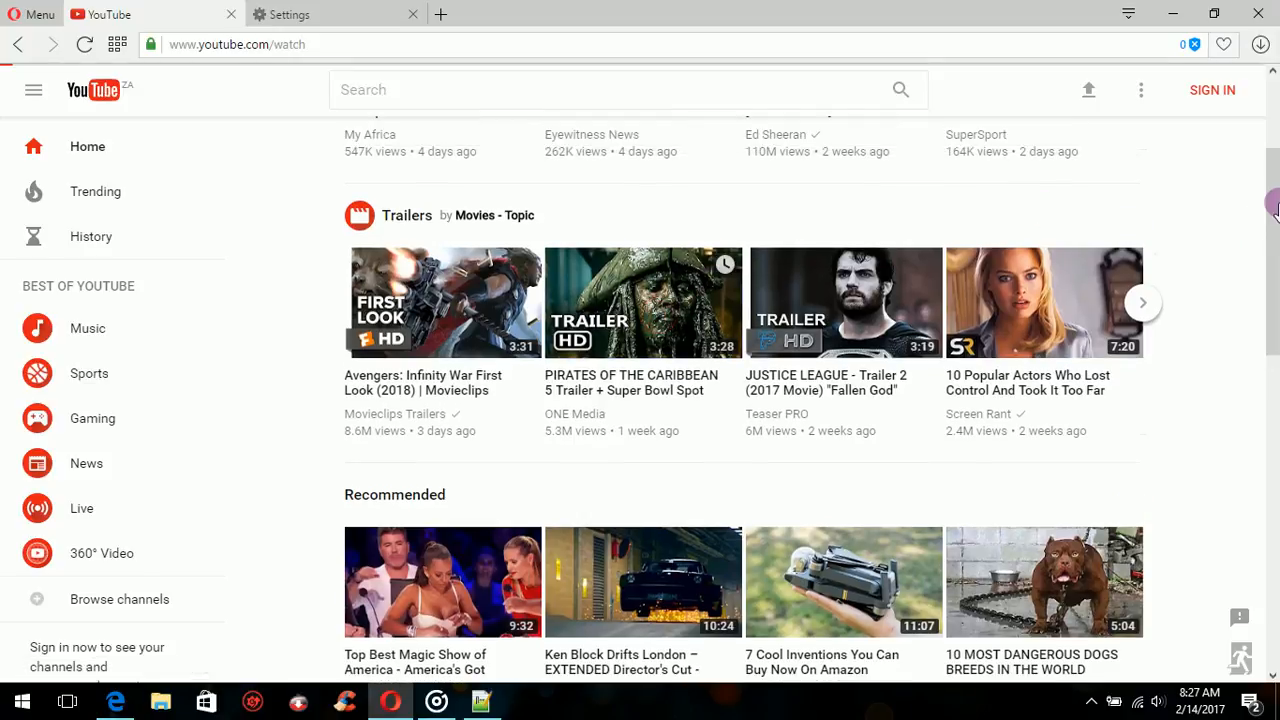
pyautogui.click(643, 302)
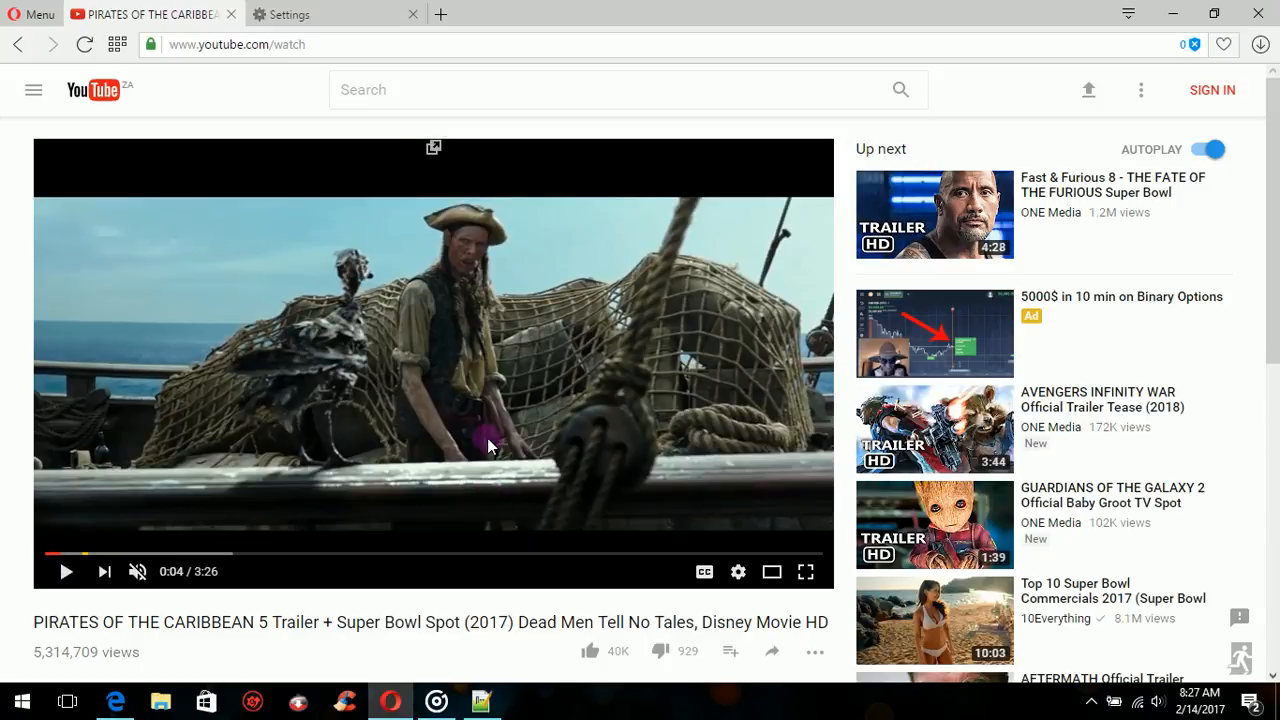
pyautogui.moveTo(393, 513)
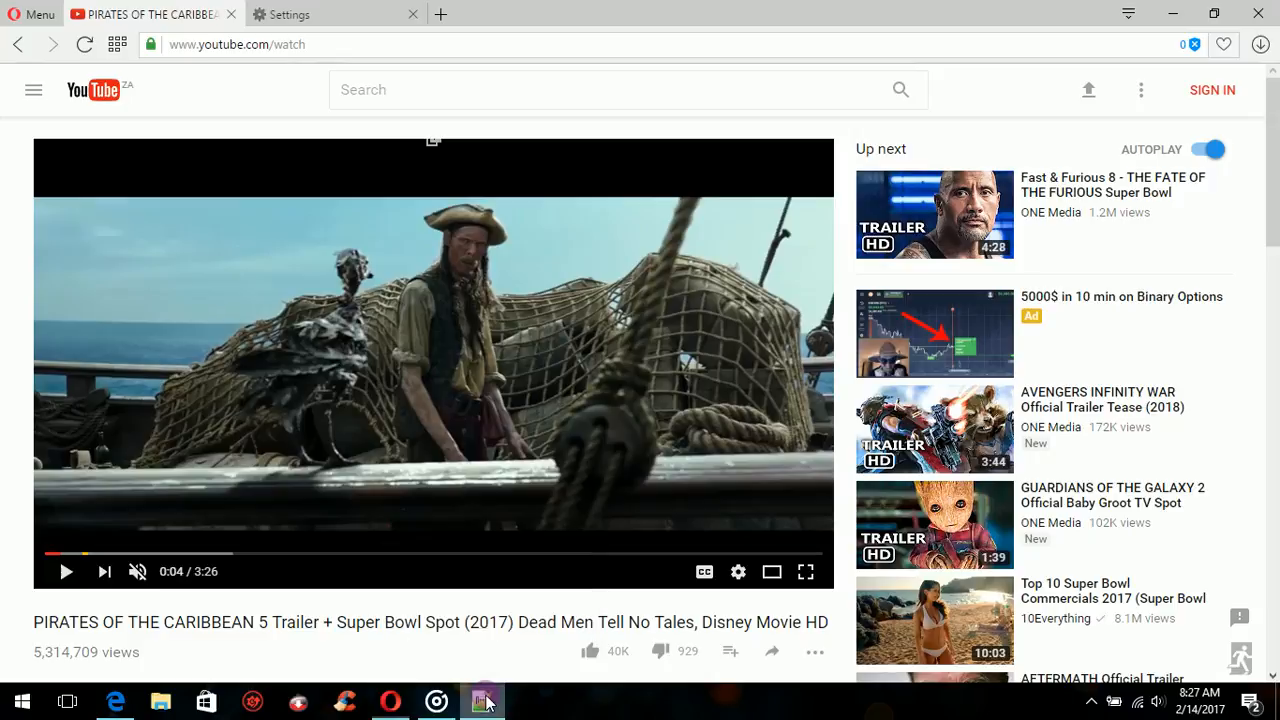
pyautogui.click(481, 700)
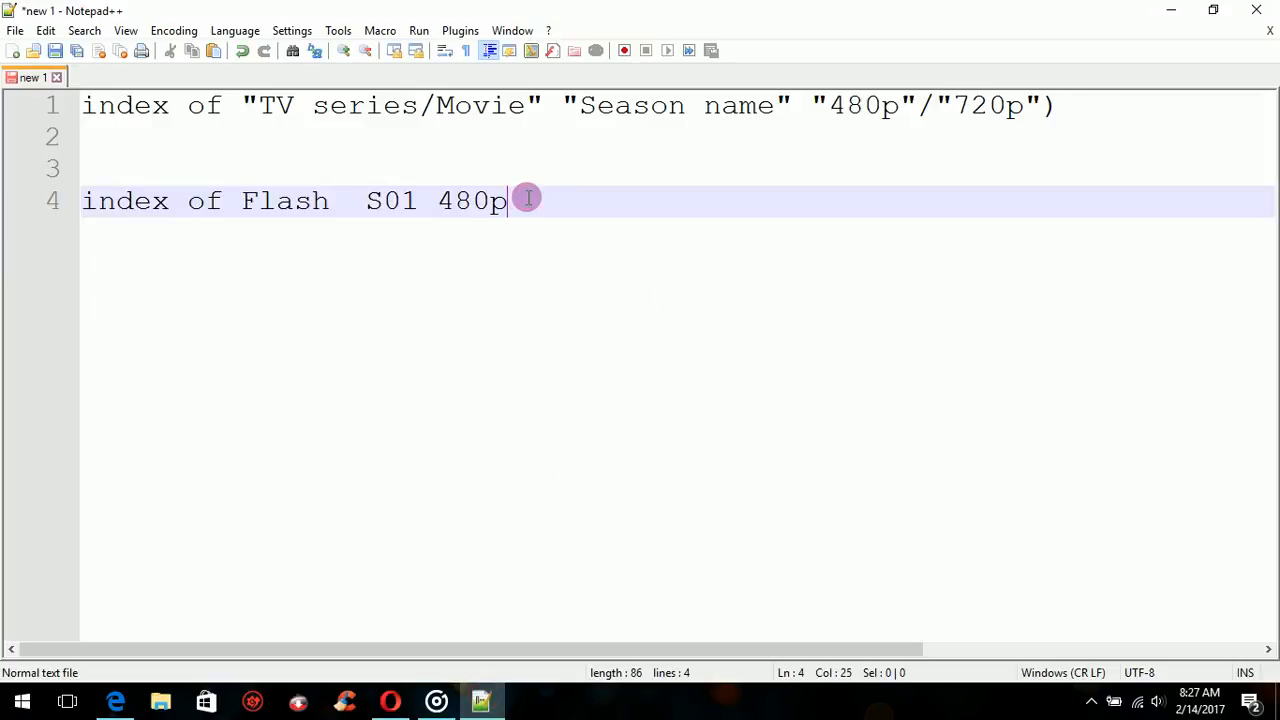
# Walk through the line-1 template, highlighting 'Season', then select the 'index of Flash S01 480p' line.
pyautogui.moveTo(507, 200); pyautogui.dragTo(395, 168)
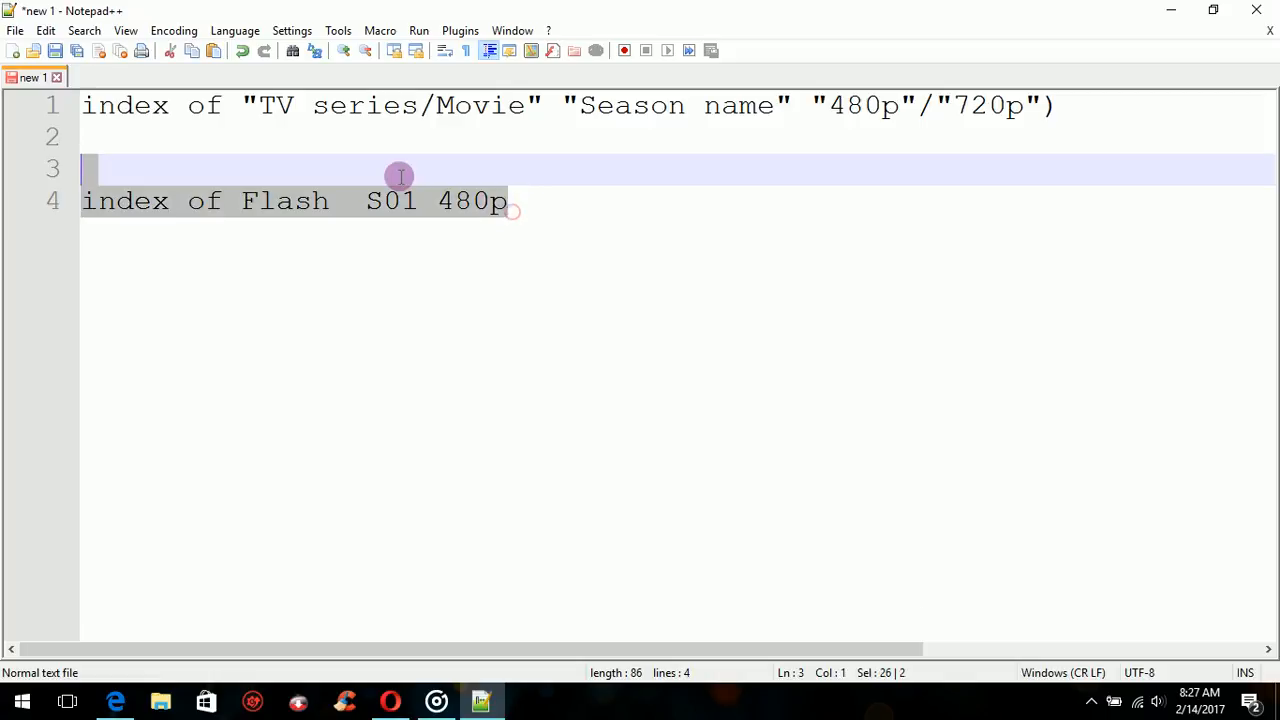
pyautogui.click(508, 201)
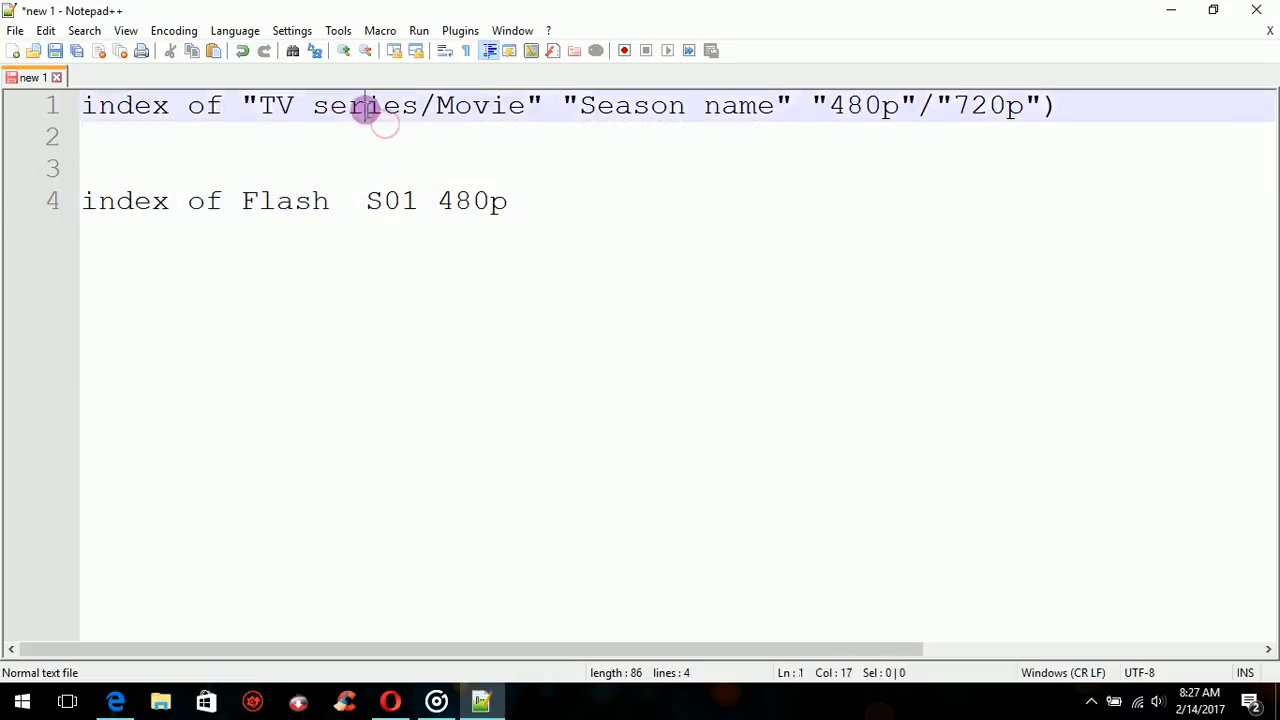
pyautogui.moveTo(415, 113)
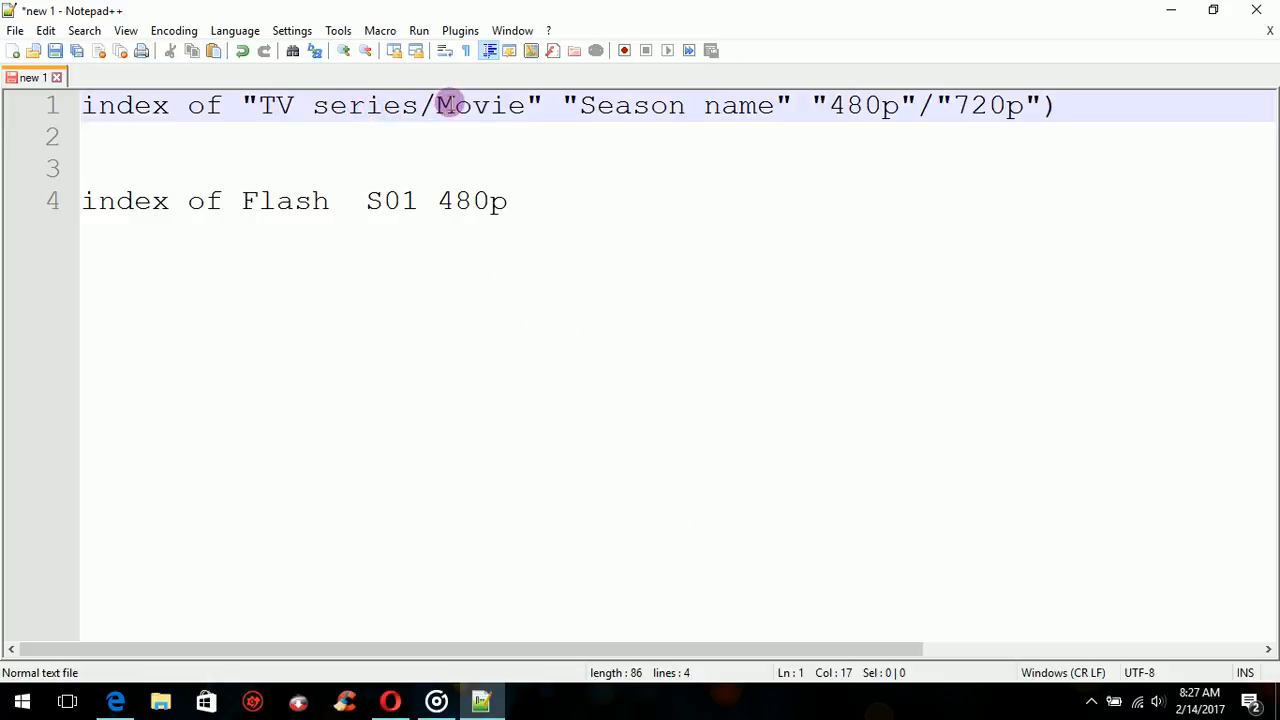
pyautogui.doubleClick(630, 105)
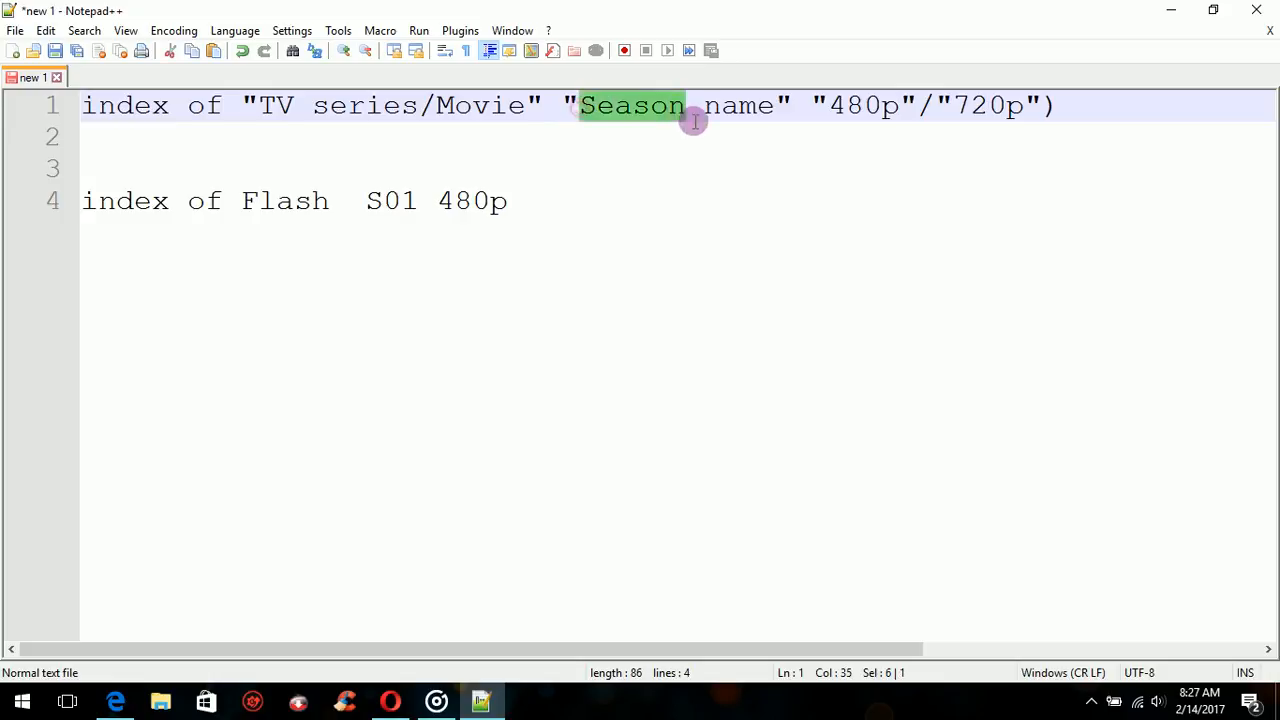
pyautogui.click(508, 201)
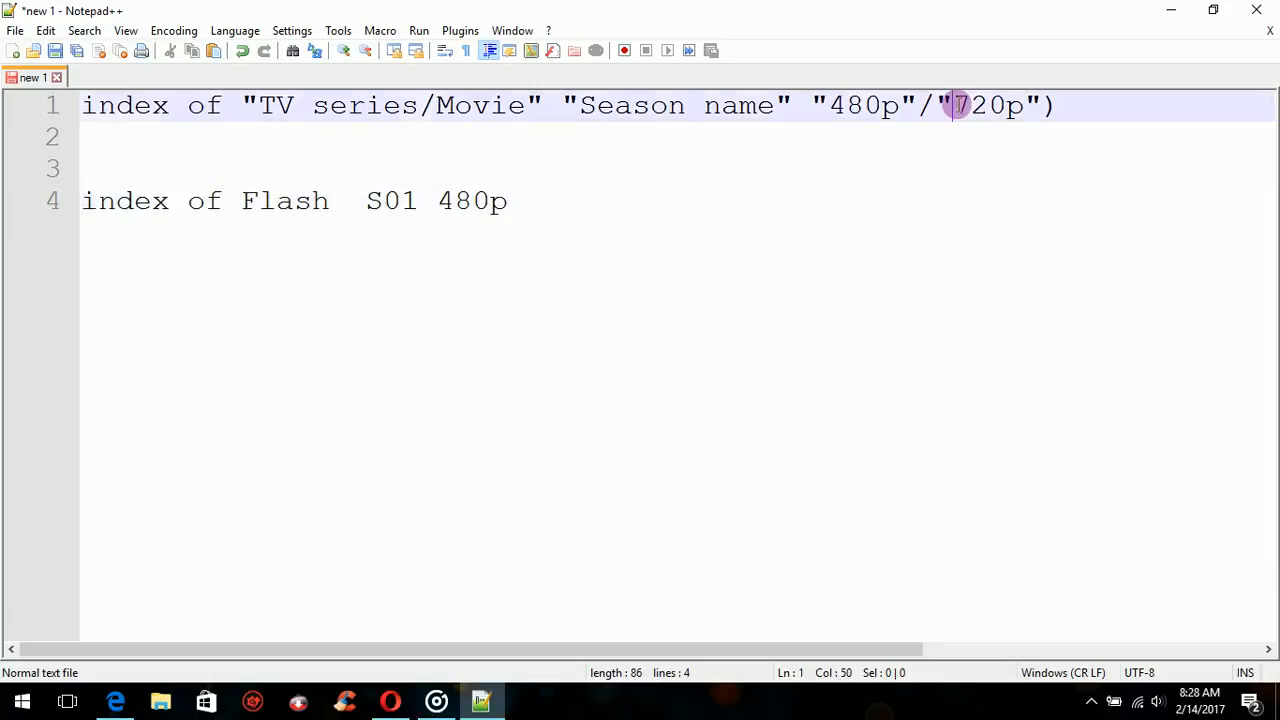
pyautogui.click(948, 201)
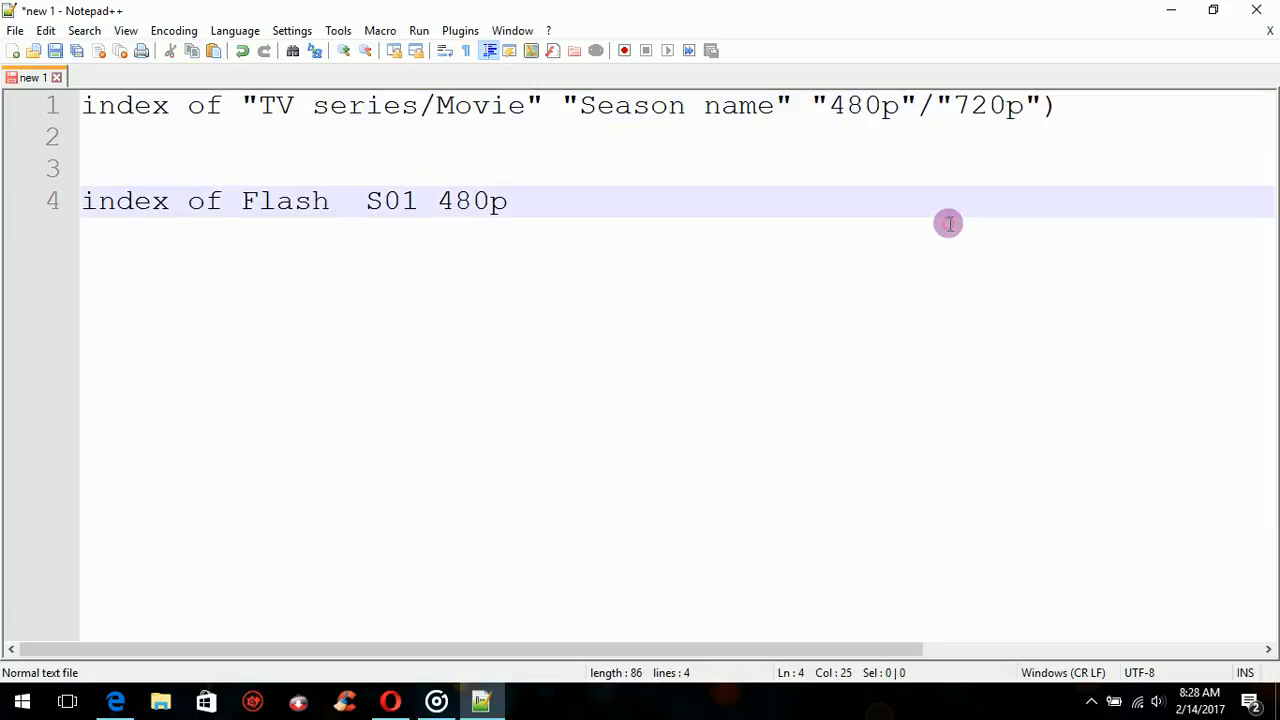
pyautogui.moveTo(427, 277)
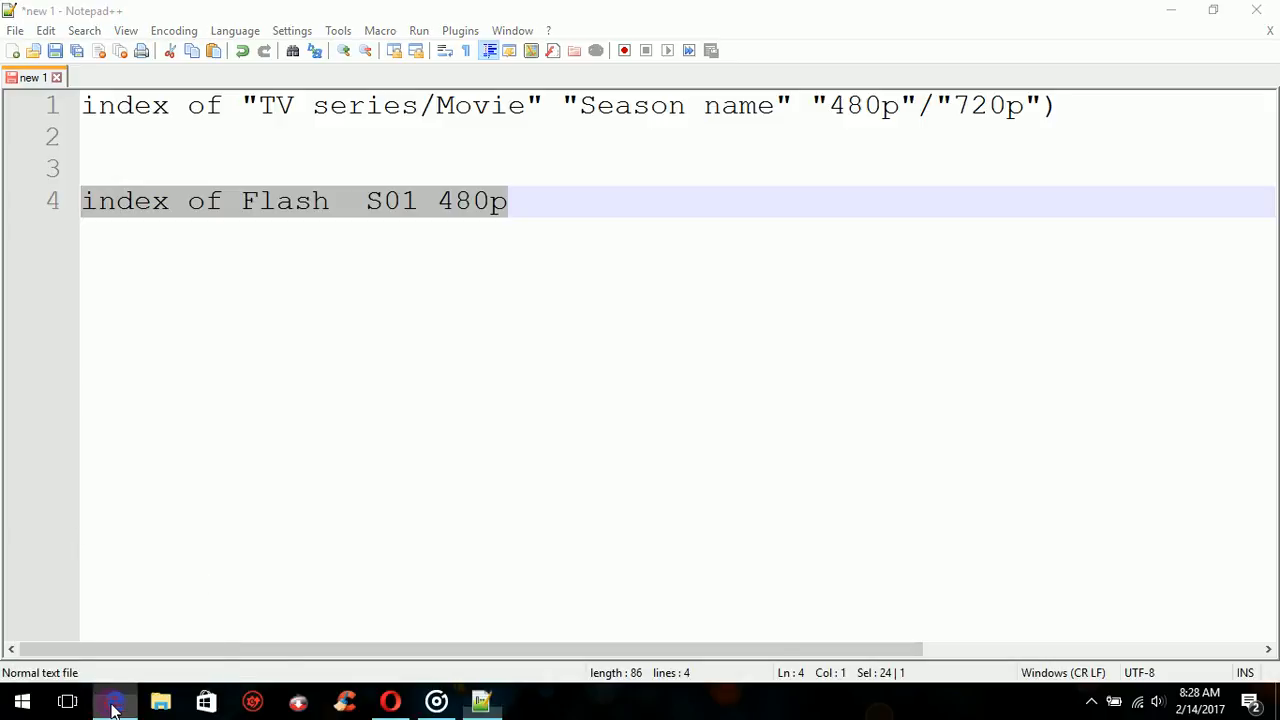
# Enter 'index of Flash S01 480p' into a new Microsoft Edge tab's search box.
pyautogui.click(115, 700)
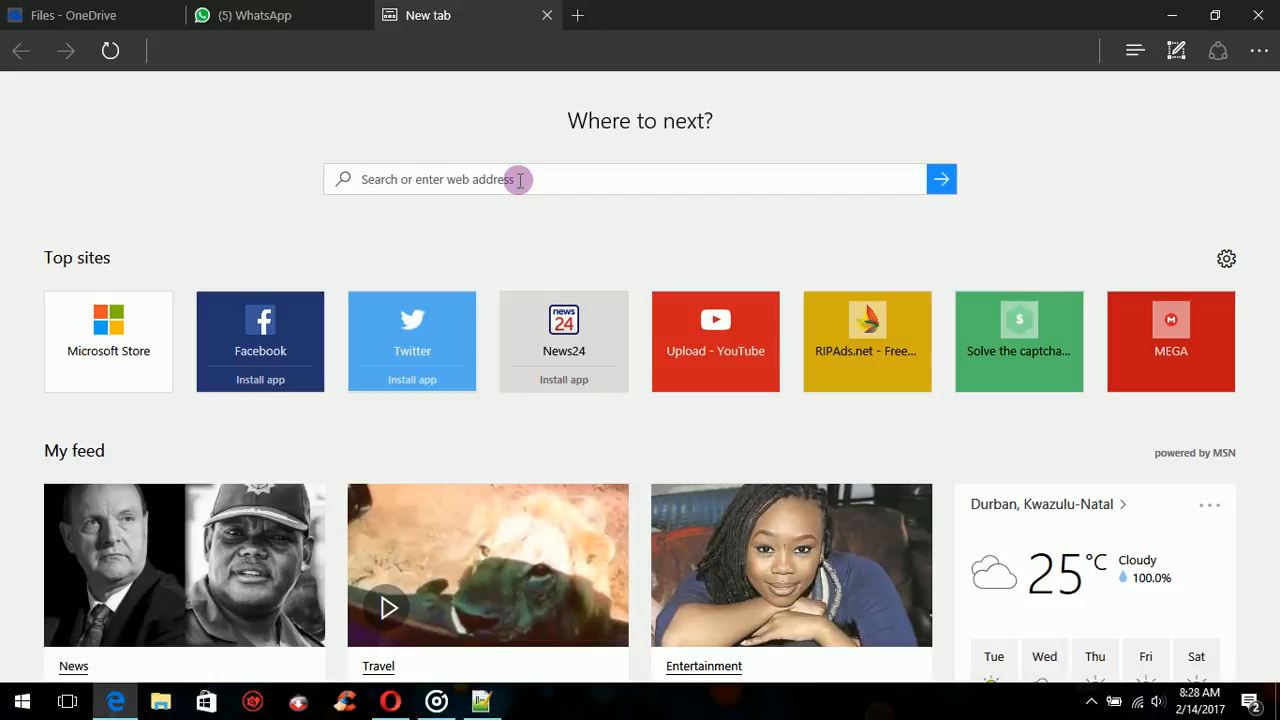
pyautogui.write('index of Flash  S01 480p')
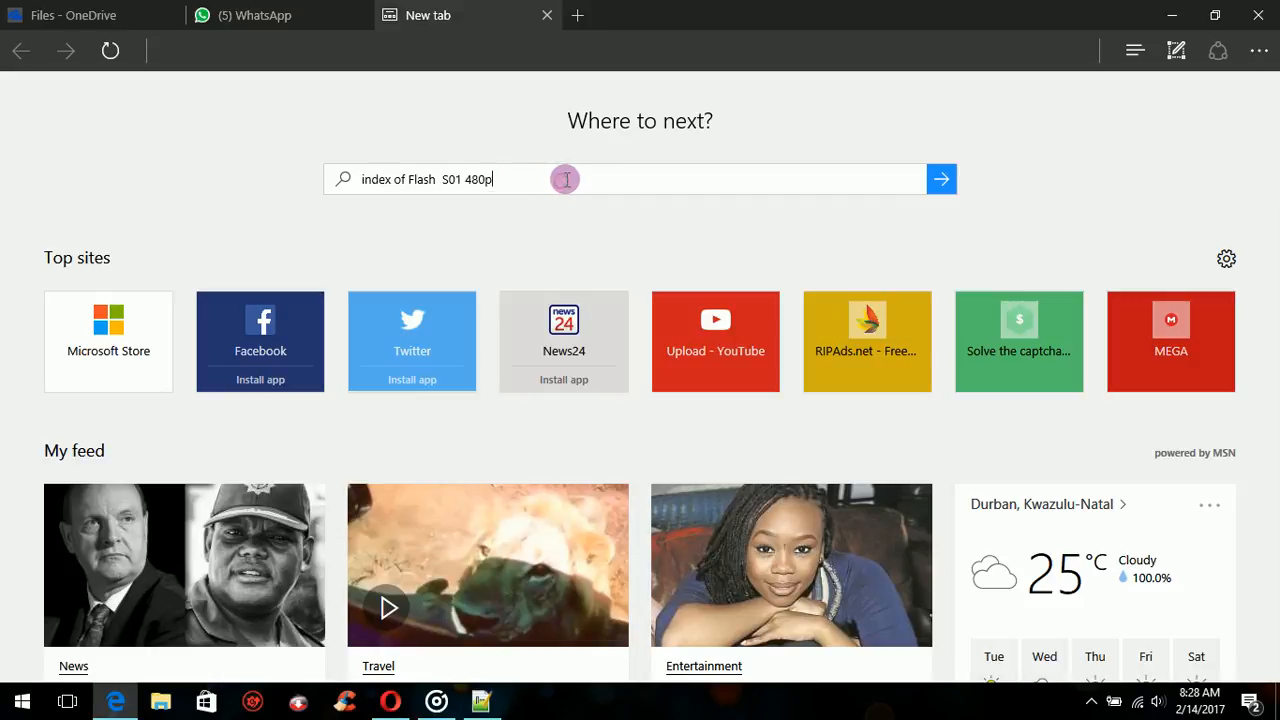
pyautogui.moveTo(610, 155)
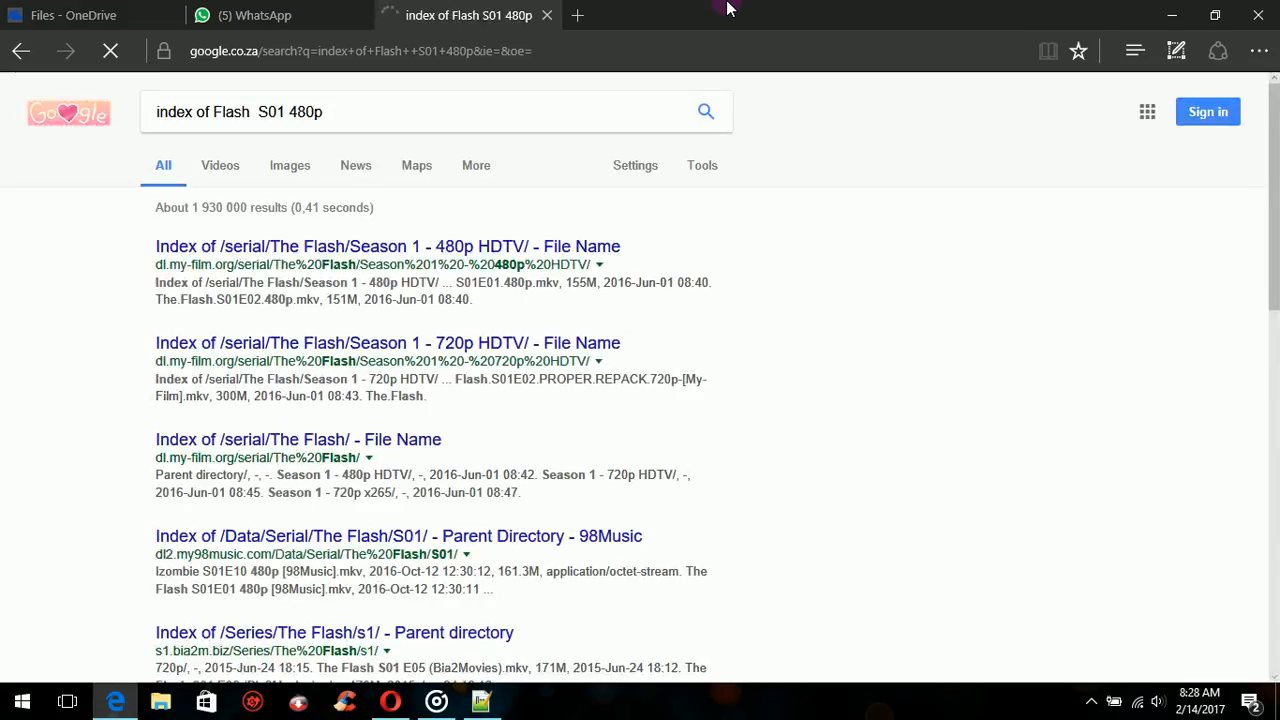
# Open the first result, 'Index of /serial/The Flash/Season 1 - 480p HDTV/'.
pyautogui.click(387, 246)
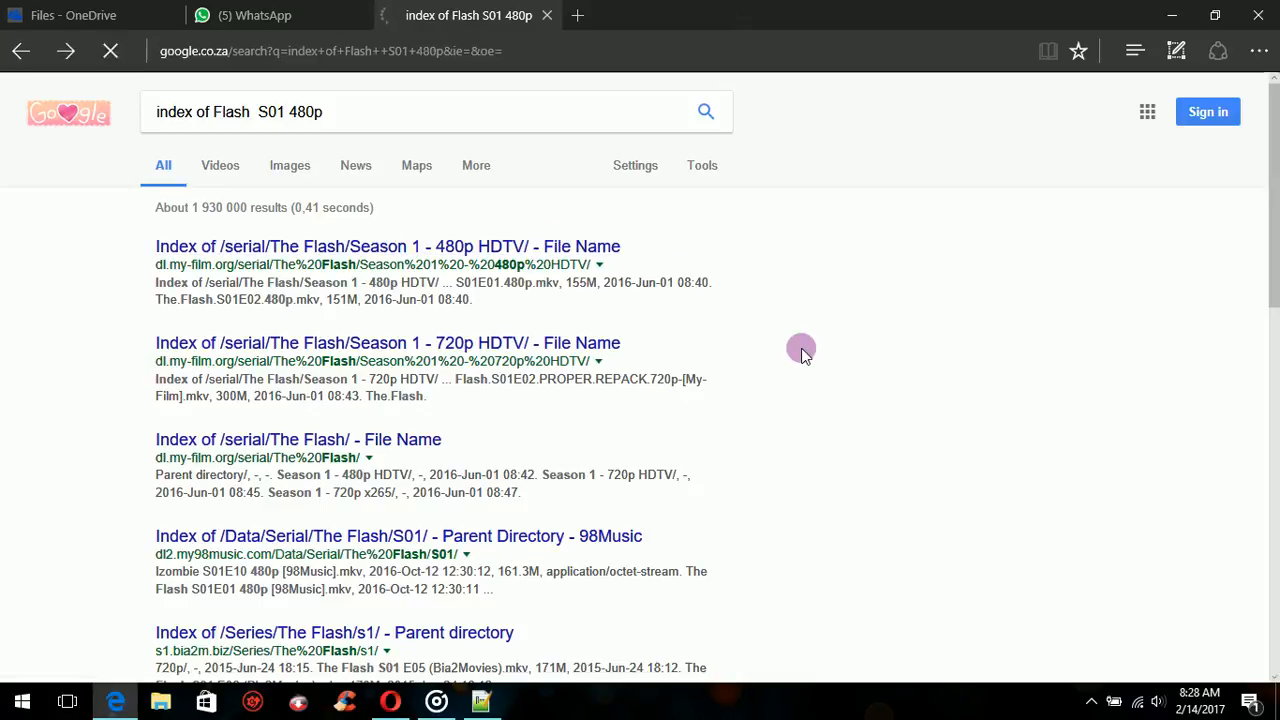
pyautogui.click(387, 246)
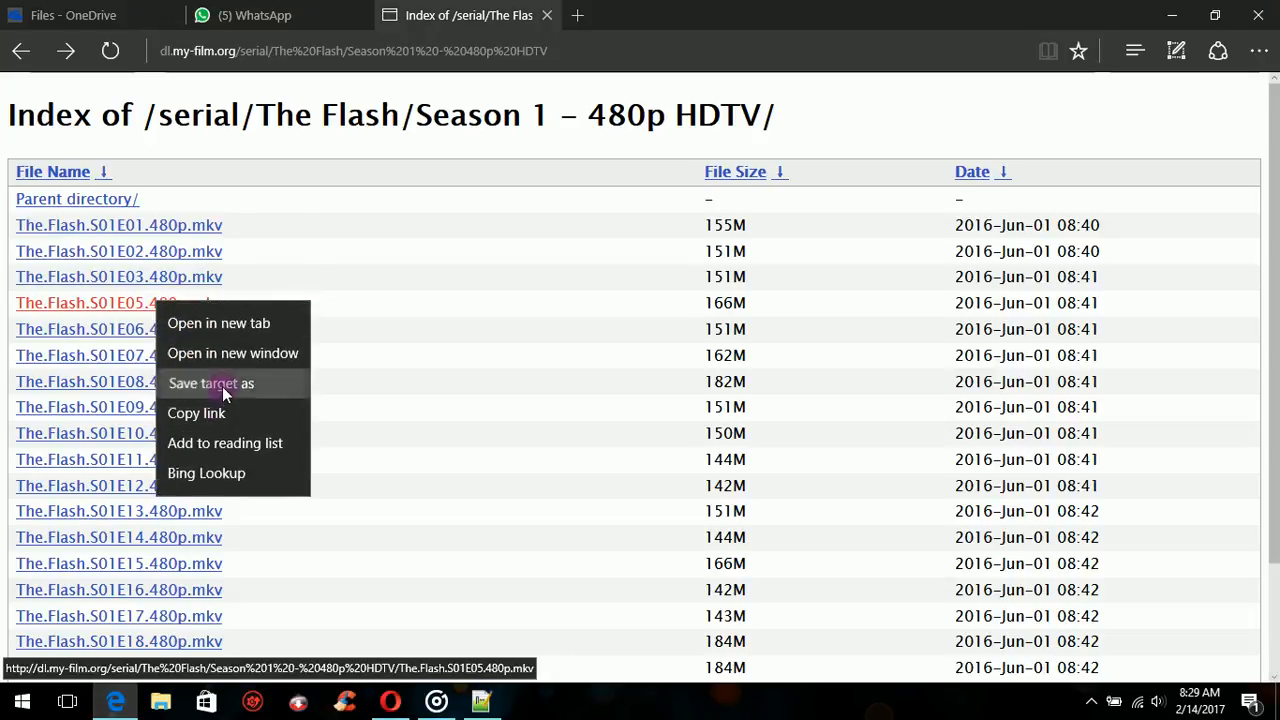
# Save The.Flash.S01E05.480p.mkv to the Desktop and watch the download start.
pyautogui.click(225, 388)
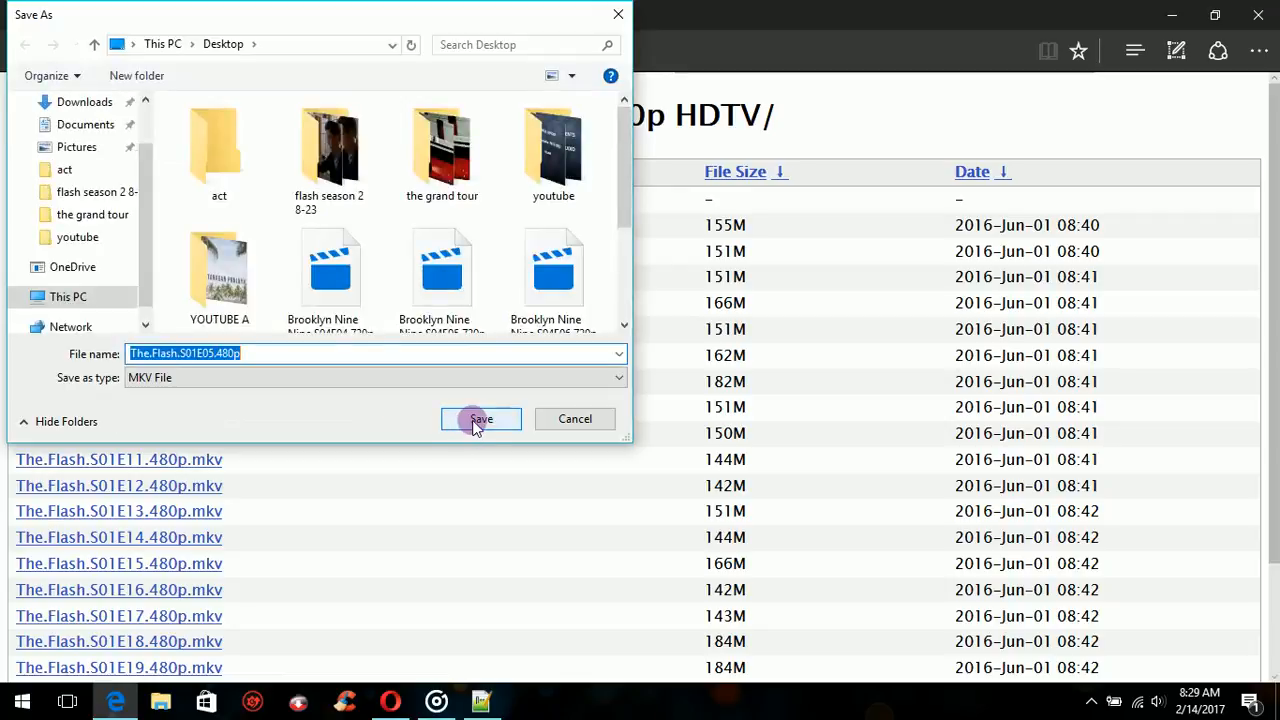
pyautogui.click(480, 418)
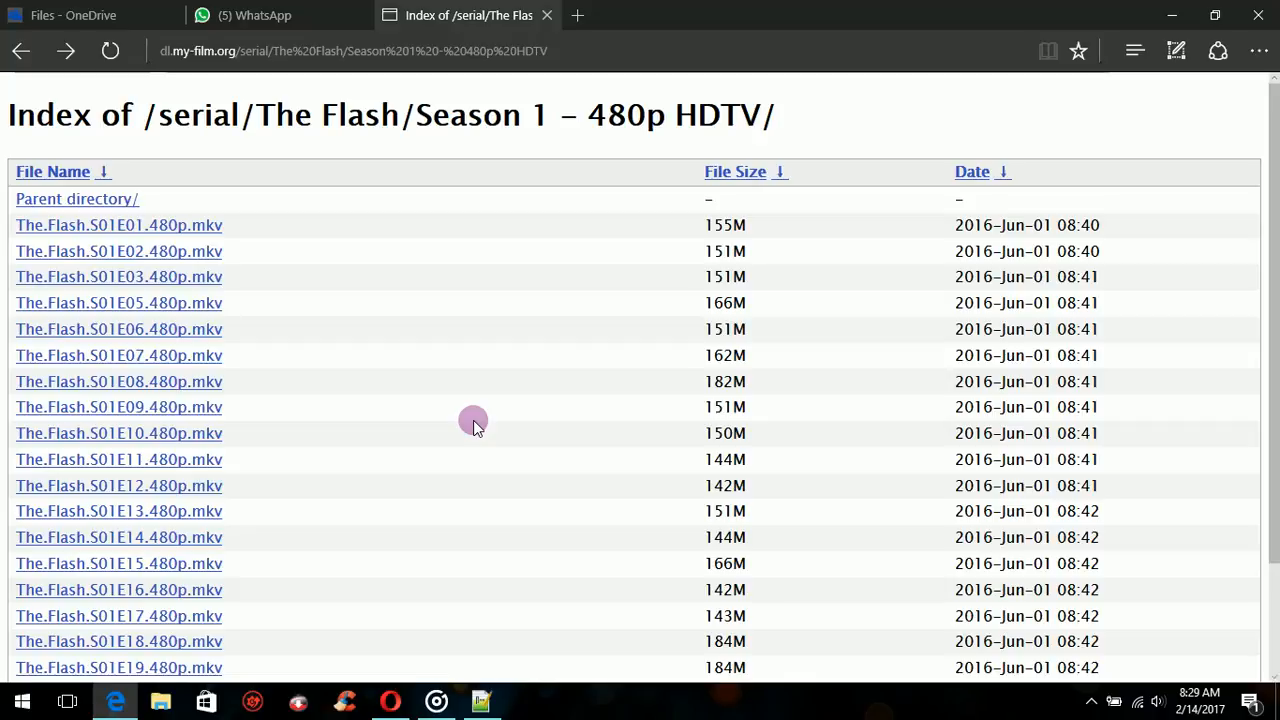
pyautogui.click(118, 303)
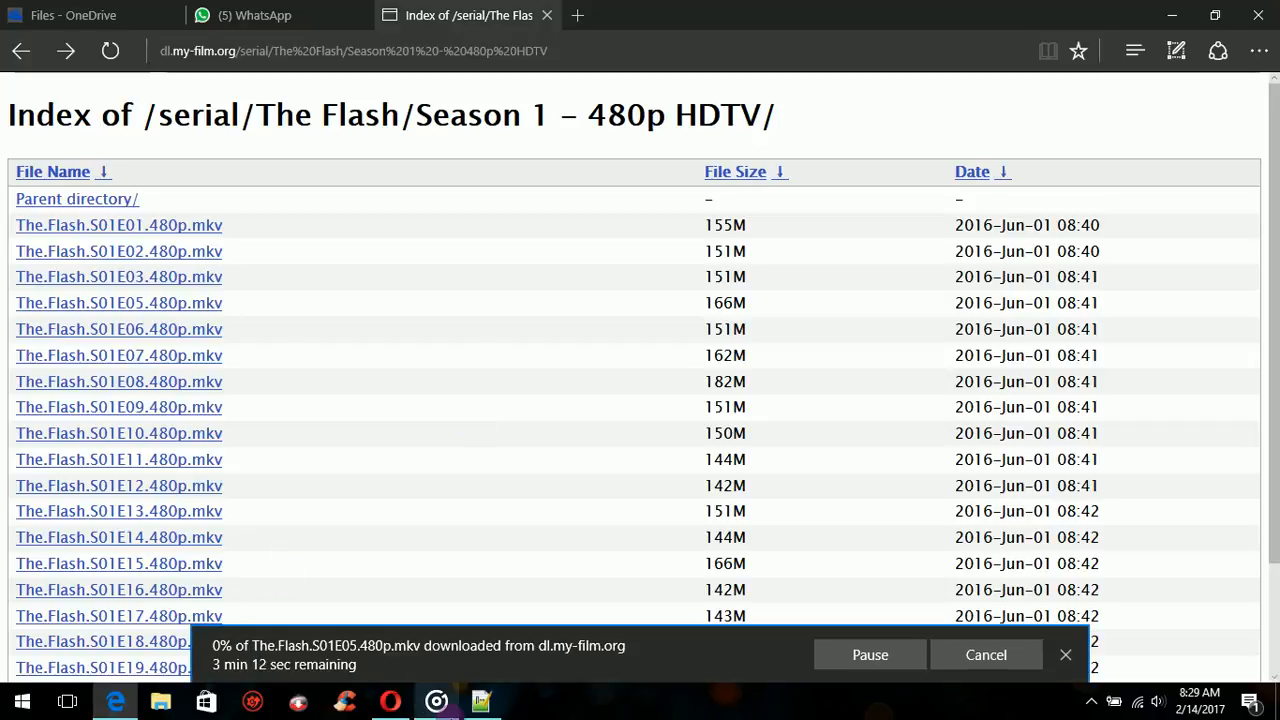